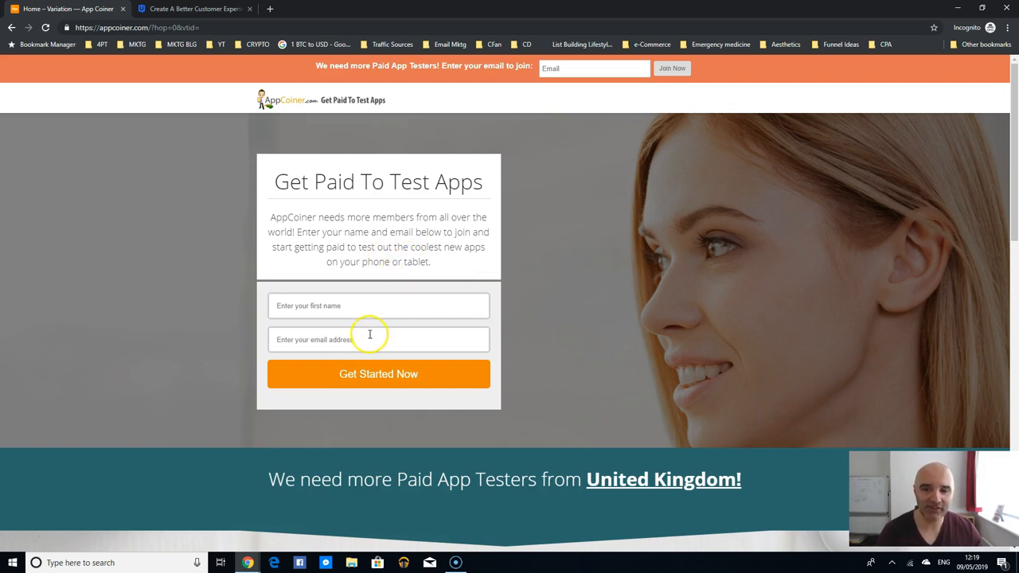
{"action": "mouse_move", "coordinate": [554, 330]}
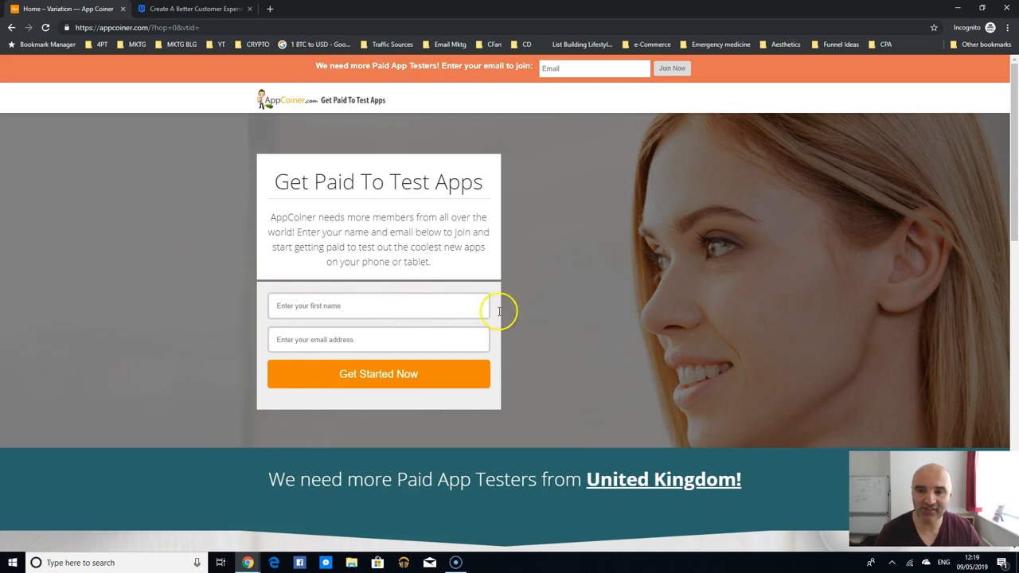
Reach the sign-up form and fill the first name with the saved 'test' autofill entry
{"action": "scroll", "scroll_direction": "down", "scroll_amount": 3}
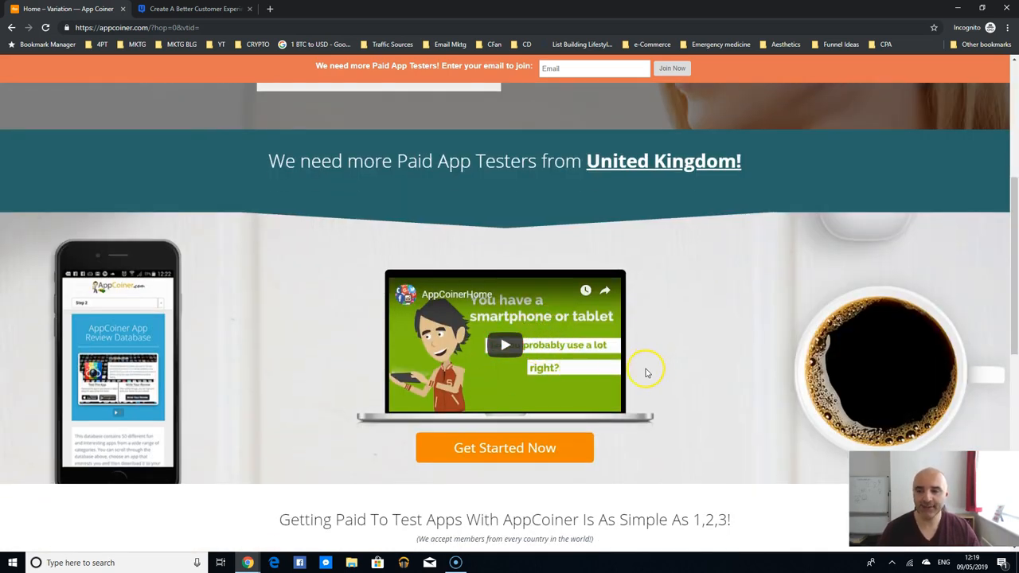
{"action": "scroll", "scroll_direction": "down", "scroll_amount": 3}
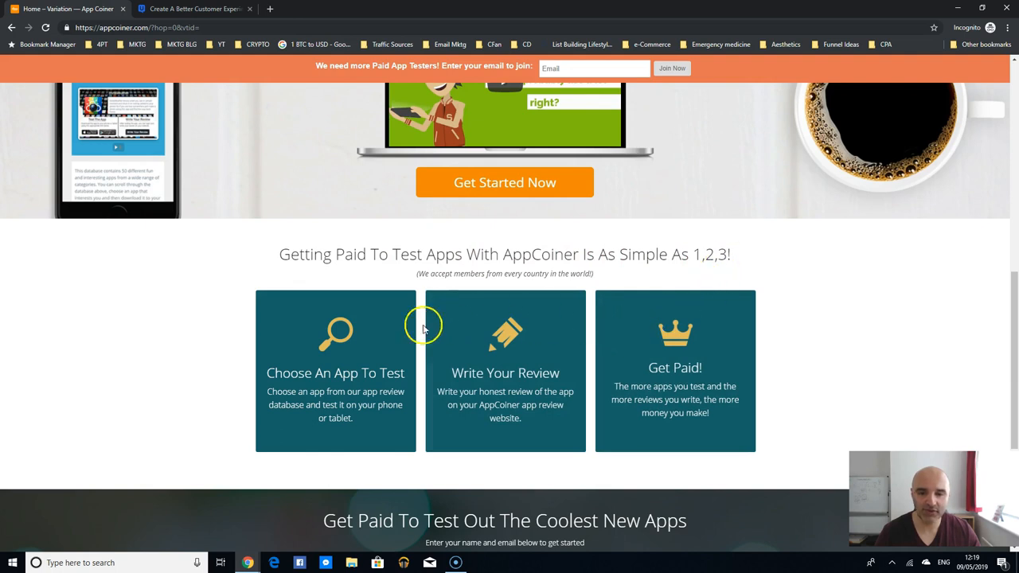
{"action": "mouse_move", "coordinate": [421, 377]}
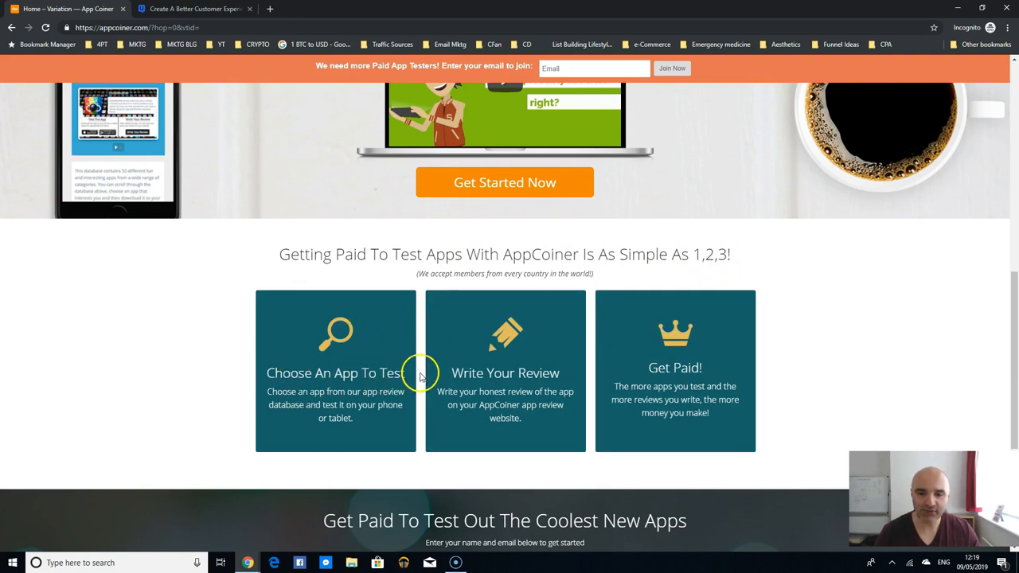
{"action": "mouse_move", "coordinate": [669, 356]}
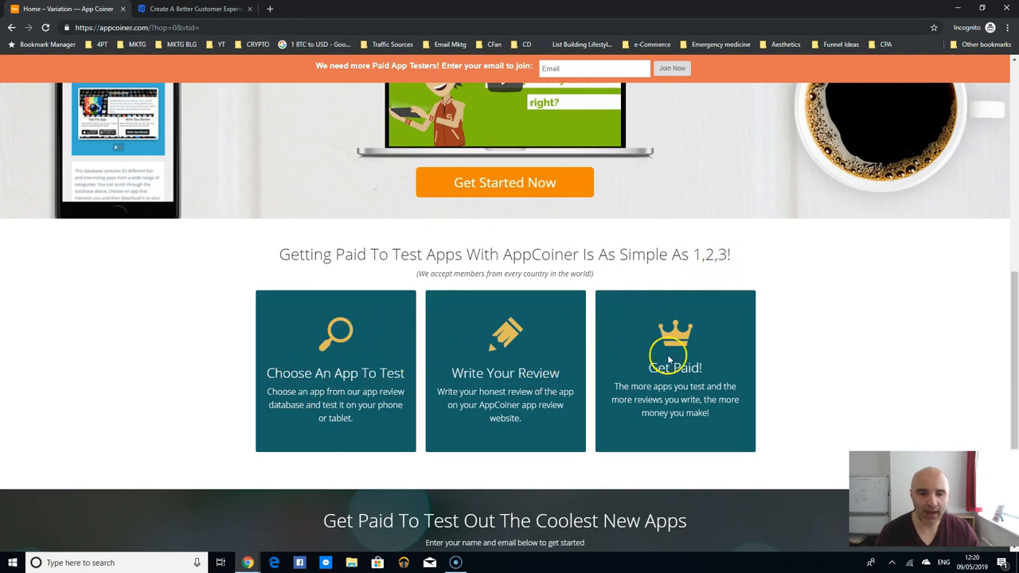
{"action": "scroll", "scroll_direction": "down", "scroll_amount": 3}
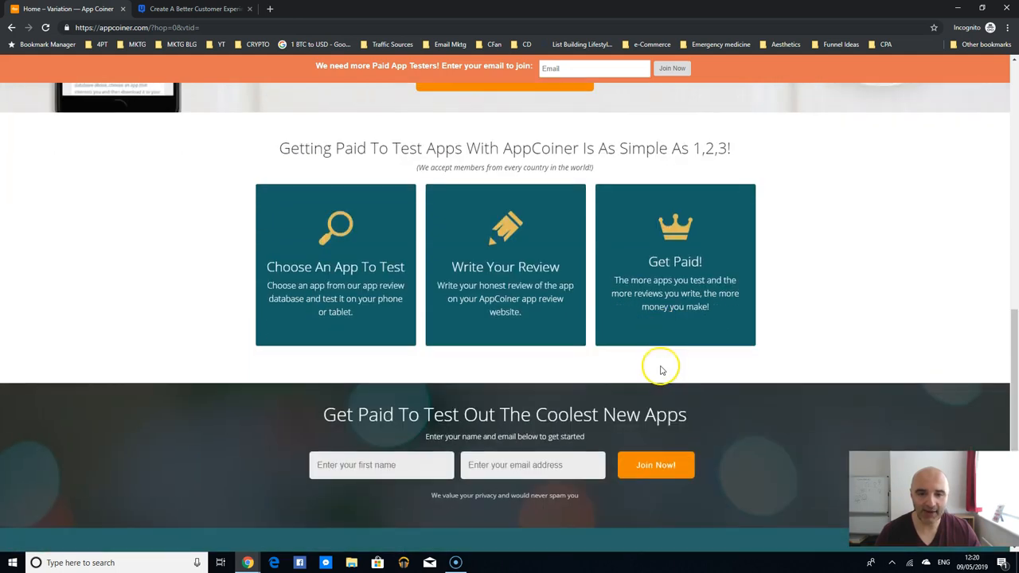
{"action": "mouse_move", "coordinate": [401, 350]}
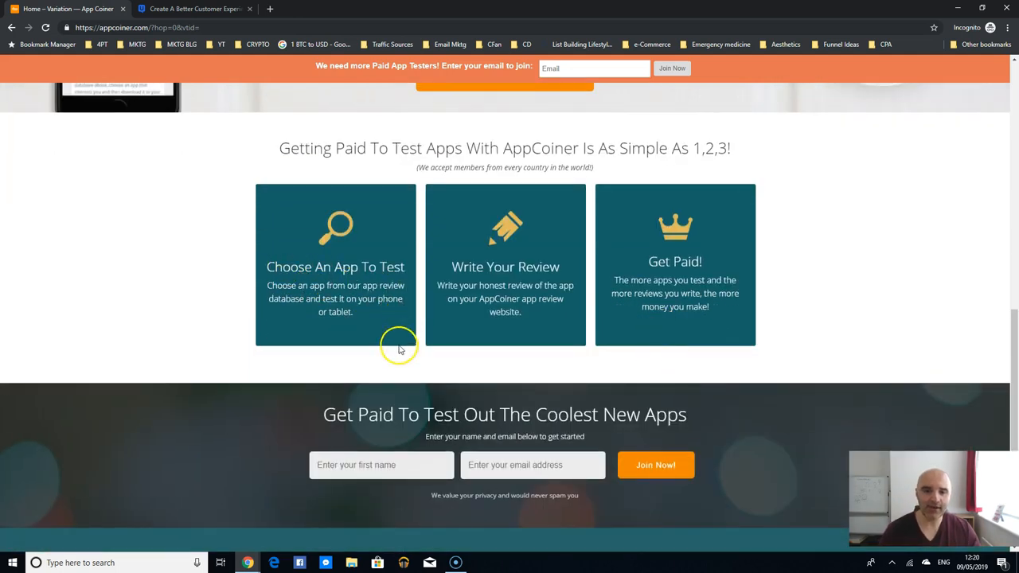
{"action": "mouse_move", "coordinate": [331, 268]}
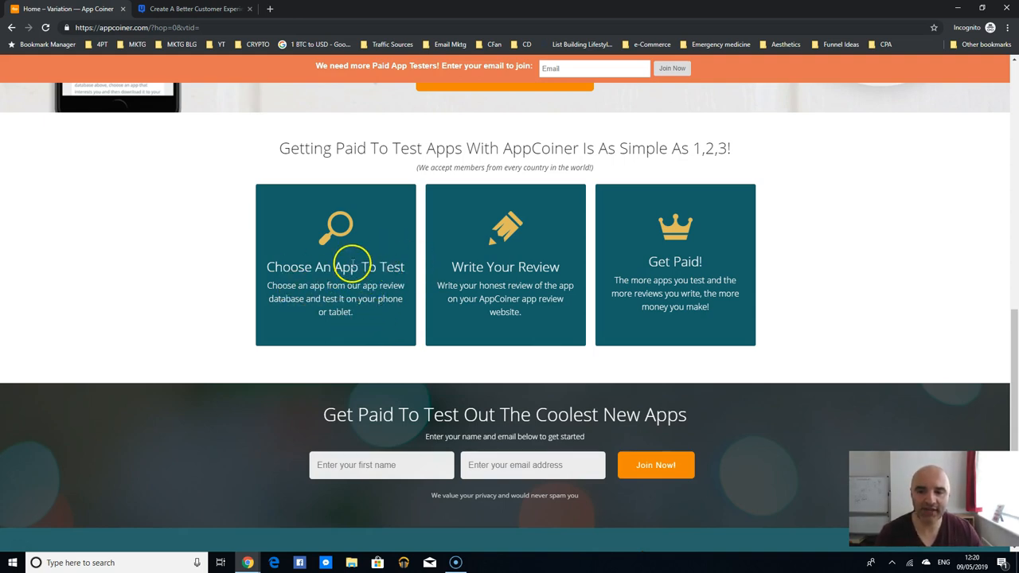
{"action": "mouse_move", "coordinate": [382, 268]}
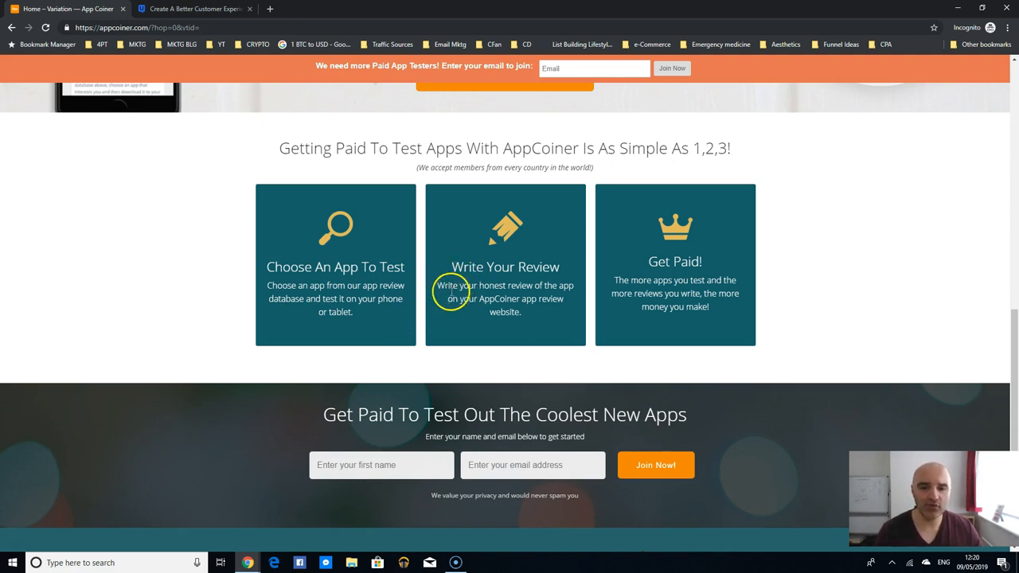
{"action": "mouse_move", "coordinate": [458, 293]}
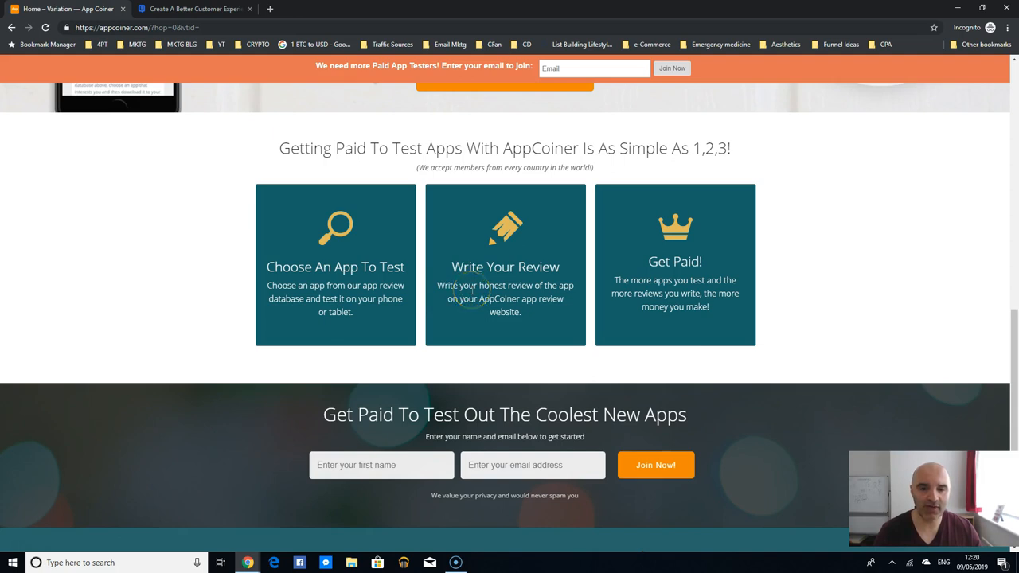
{"action": "mouse_move", "coordinate": [474, 288]}
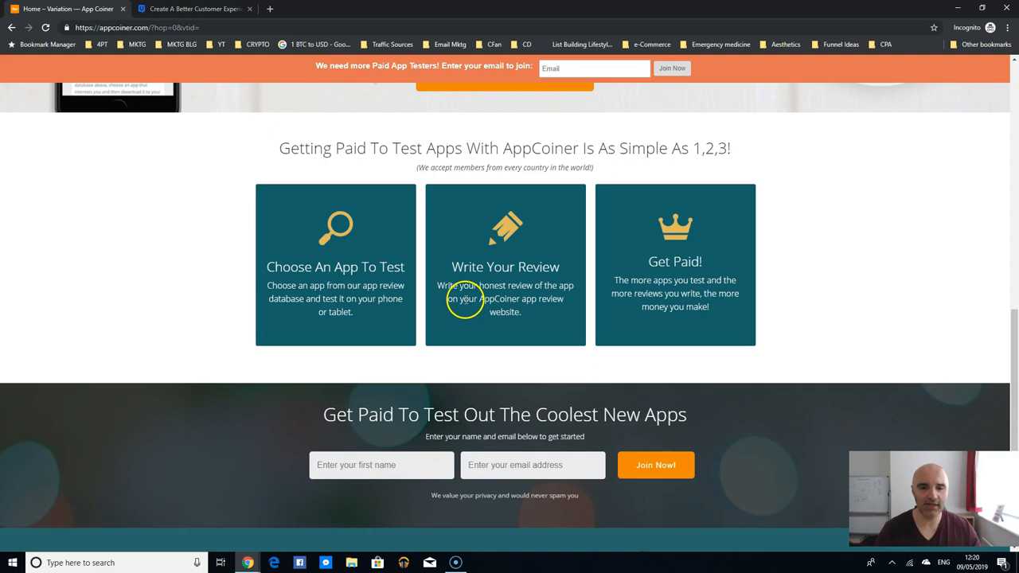
{"action": "mouse_move", "coordinate": [669, 278]}
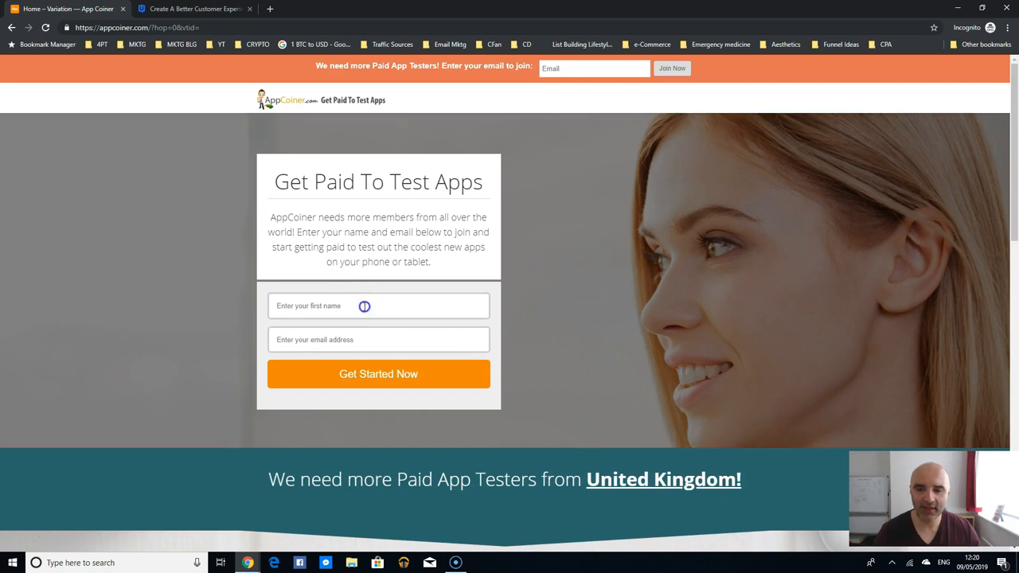
{"action": "left_click", "coordinate": [379, 306]}
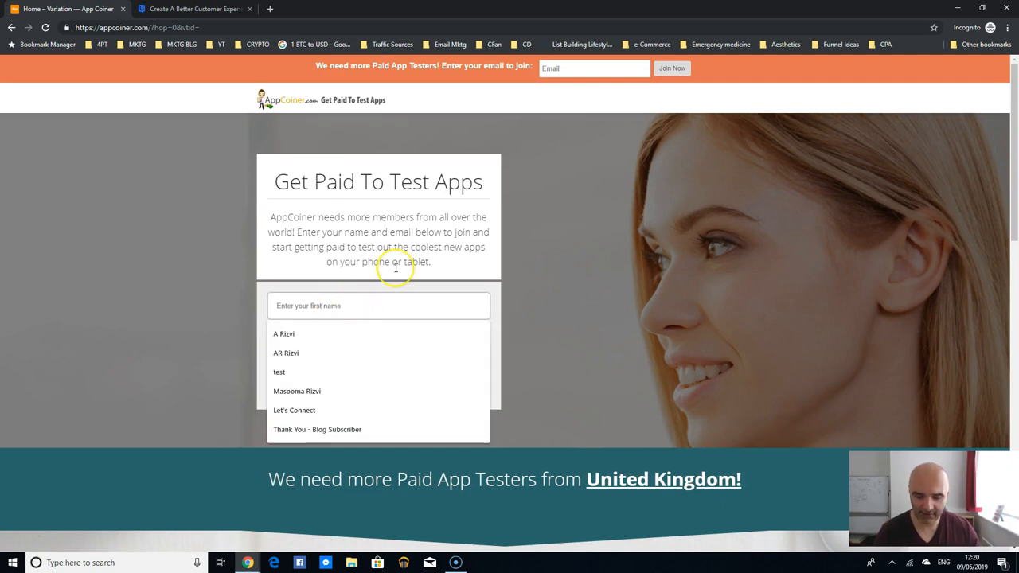
{"action": "left_click", "coordinate": [280, 373]}
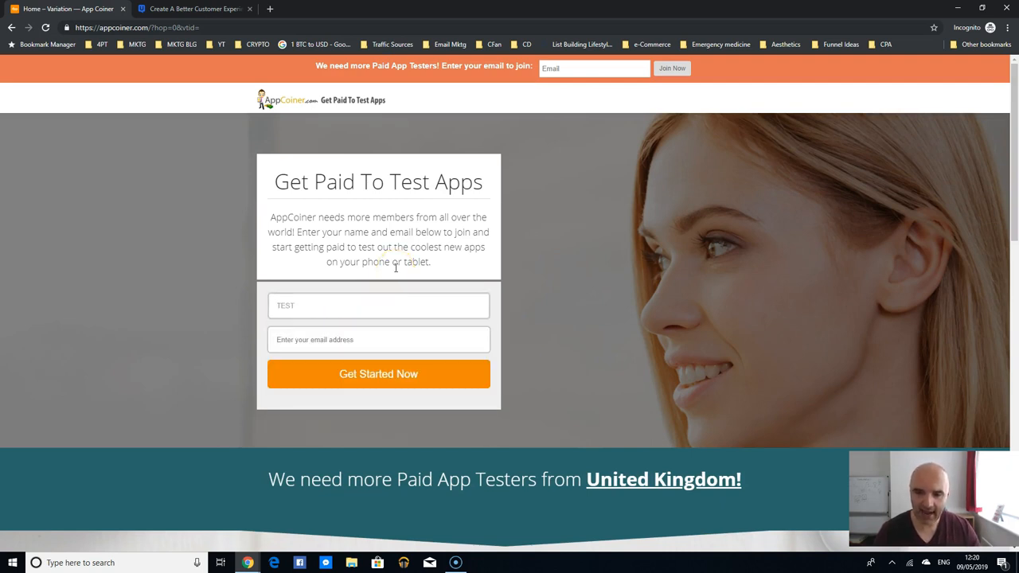
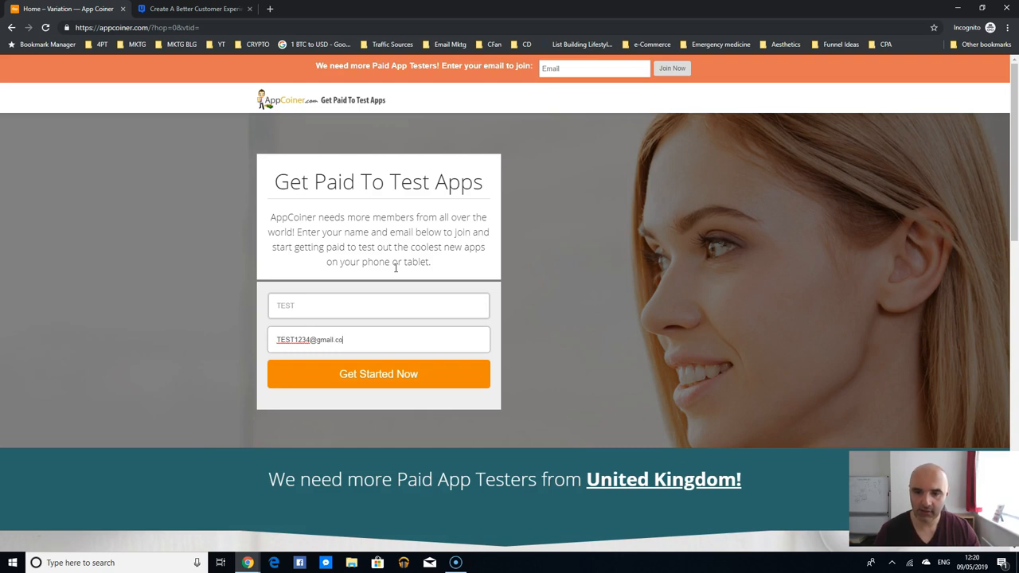
{"action": "left_click", "coordinate": [379, 372]}
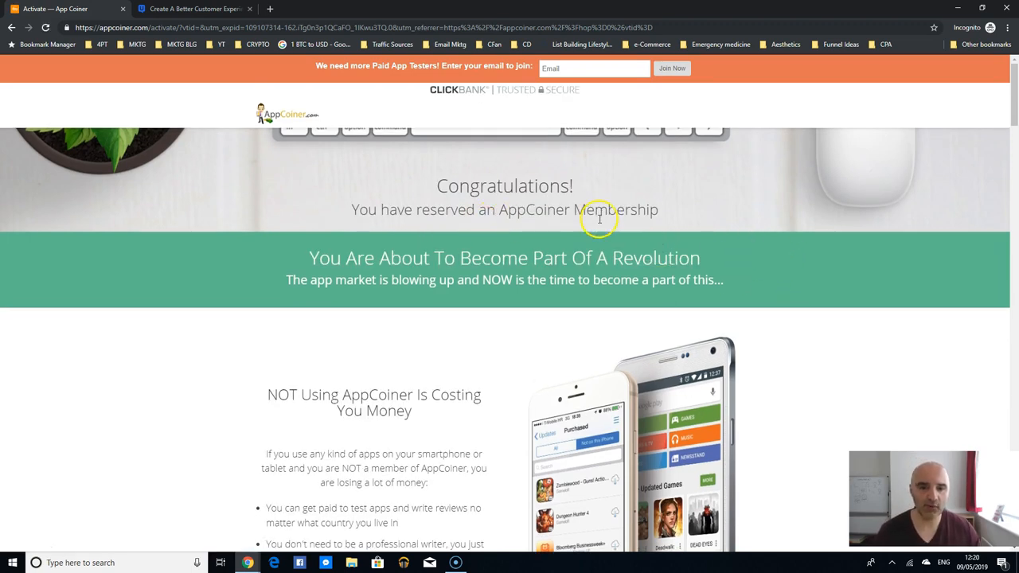
Scroll the activation page past the steps, calculator and guarantee to the $27 membership price
{"action": "scroll", "scroll_direction": "down", "scroll_amount": 3}
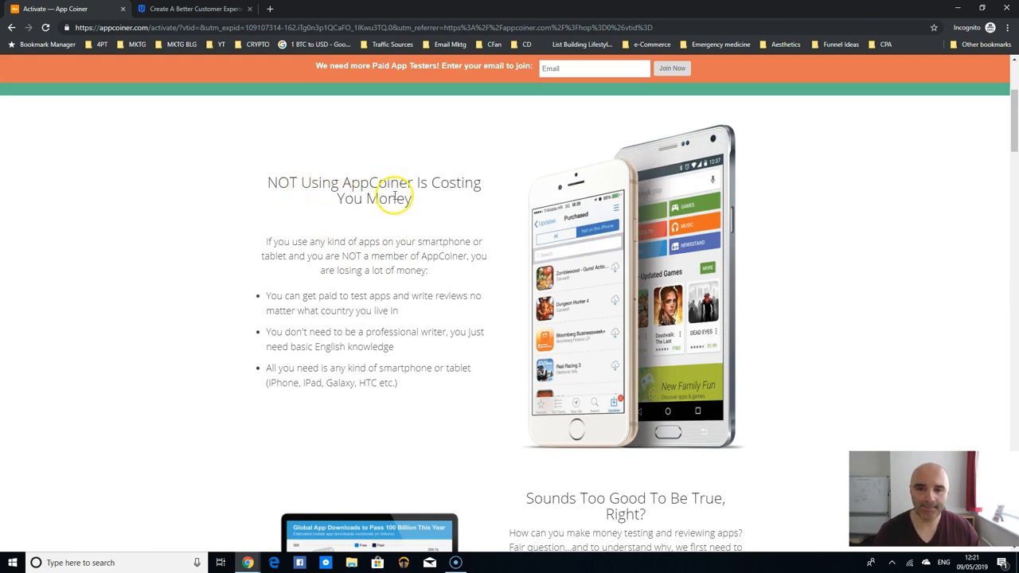
{"action": "scroll", "scroll_direction": "down", "scroll_amount": 3}
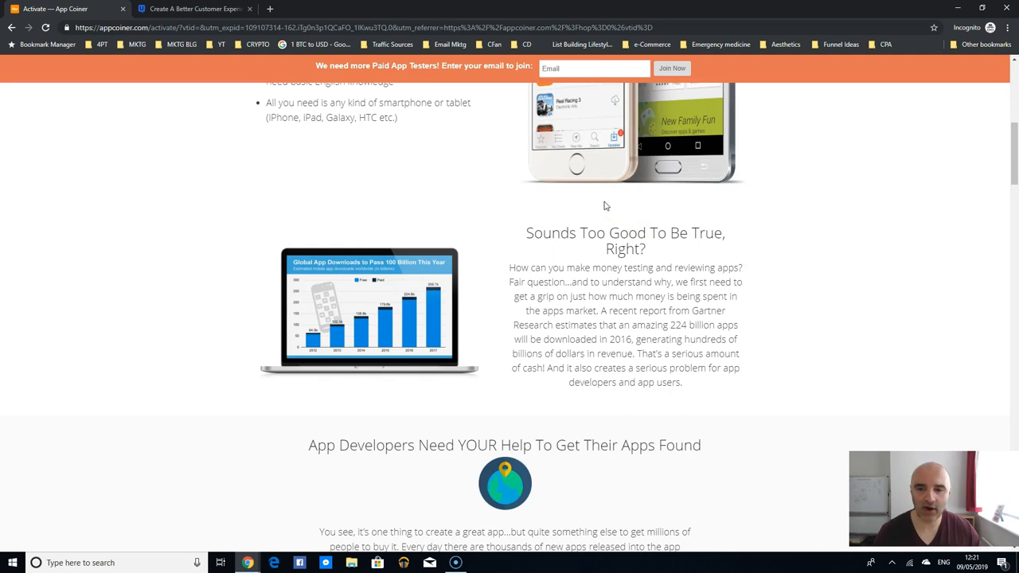
{"action": "scroll", "scroll_direction": "down", "scroll_amount": 3}
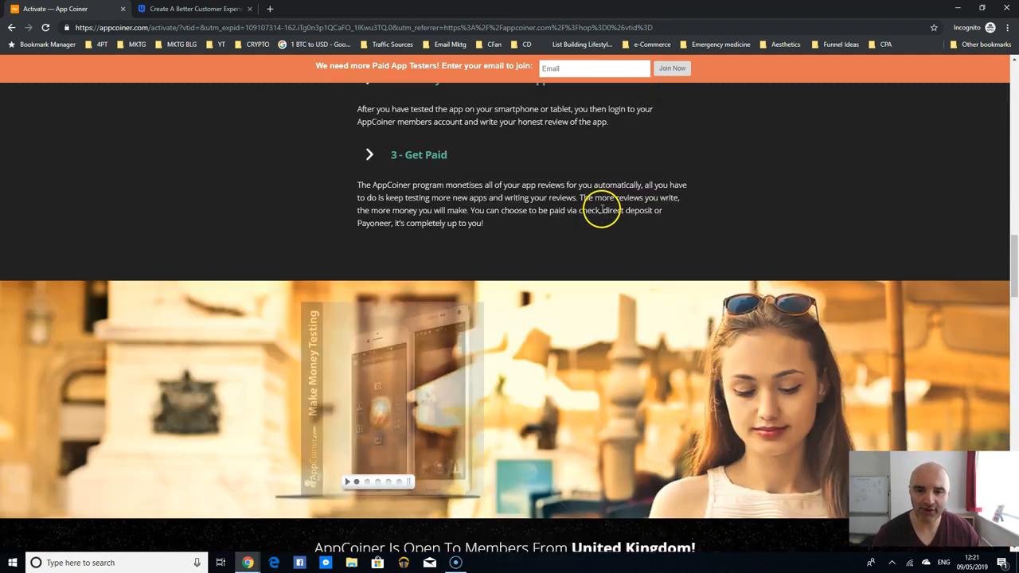
{"action": "scroll", "scroll_direction": "up", "scroll_amount": 3}
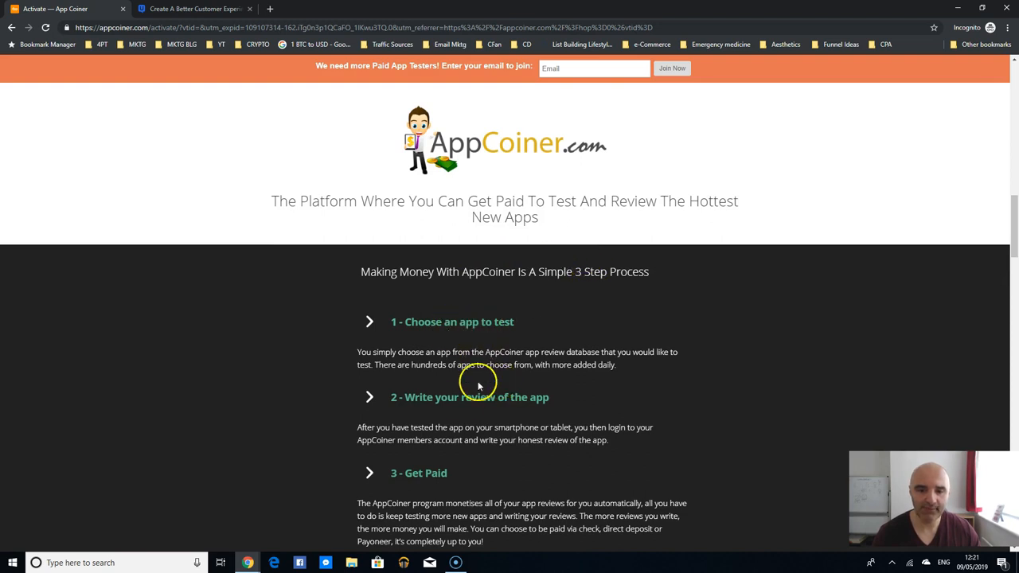
{"action": "scroll", "scroll_direction": "down", "scroll_amount": 3}
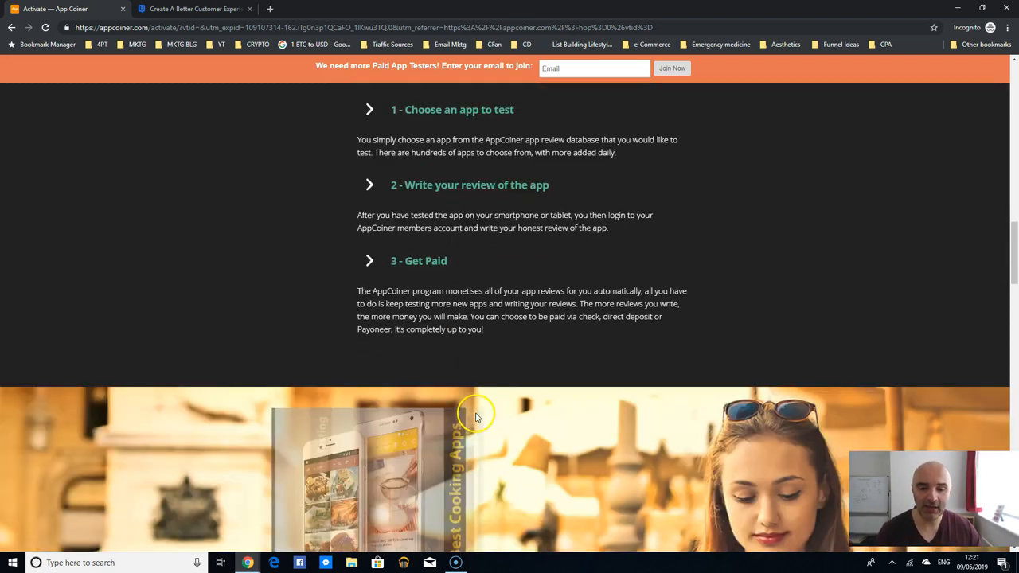
{"action": "scroll", "scroll_direction": "down", "scroll_amount": 3}
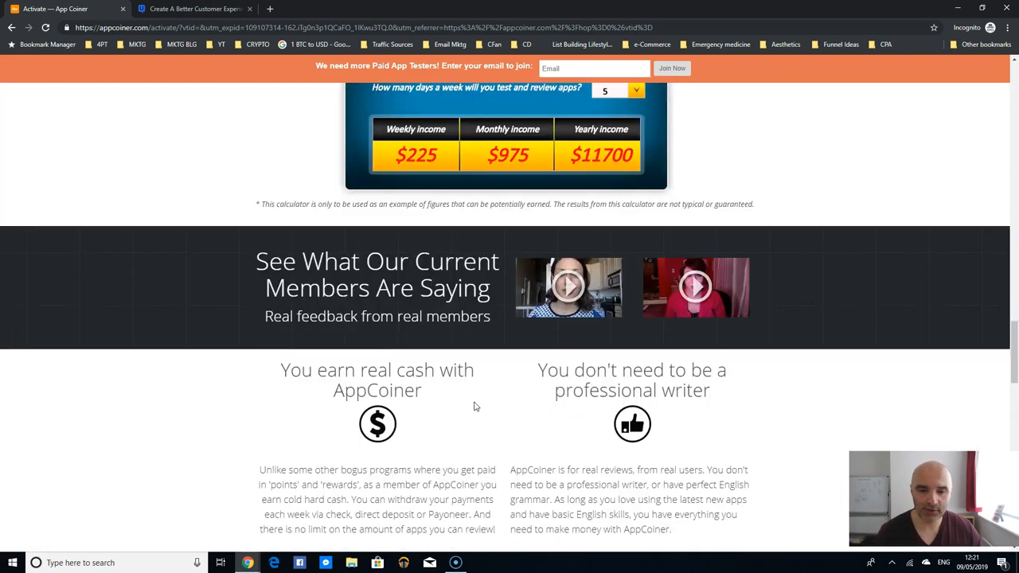
{"action": "scroll", "scroll_direction": "down", "scroll_amount": 3}
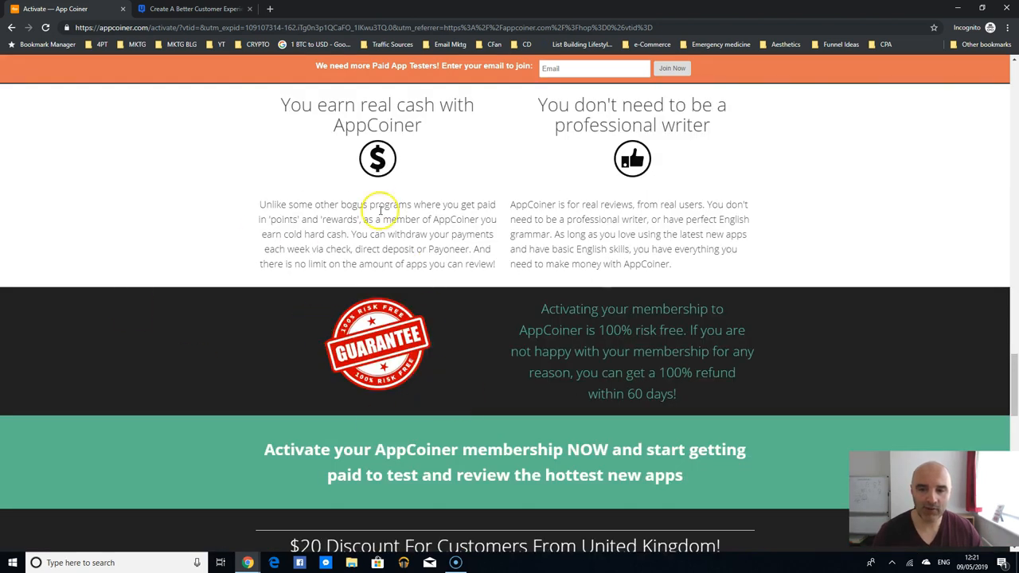
{"action": "scroll", "scroll_direction": "down", "scroll_amount": 3}
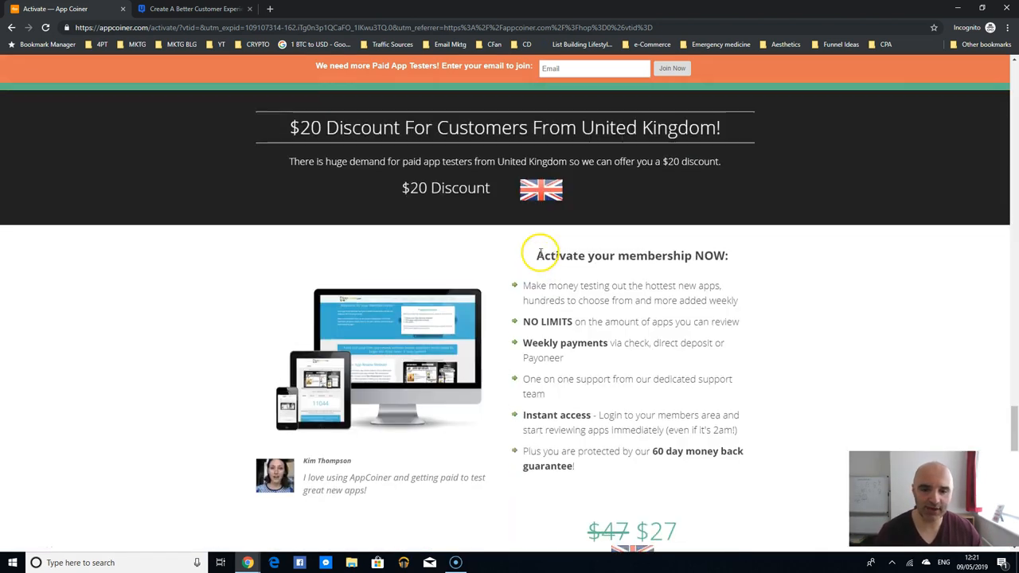
{"action": "scroll", "scroll_direction": "down", "scroll_amount": 3}
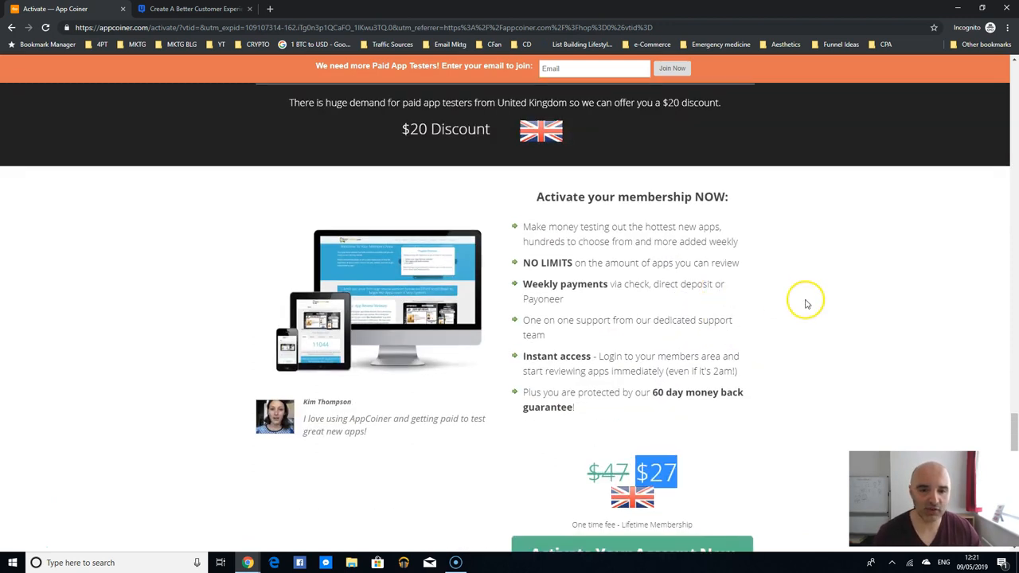
{"action": "scroll", "scroll_direction": "down", "scroll_amount": 3}
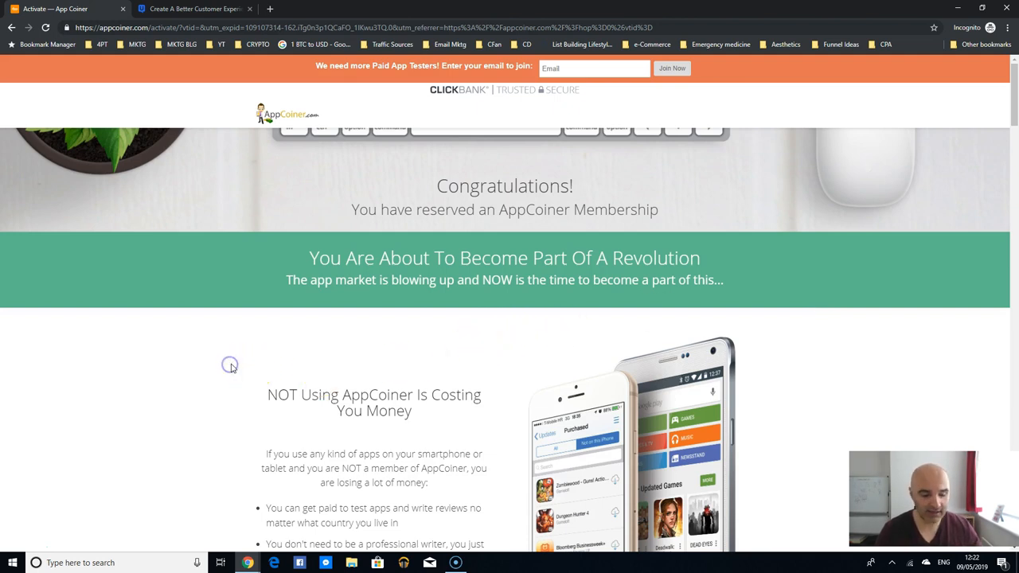
{"action": "scroll", "scroll_direction": "down", "scroll_amount": 3}
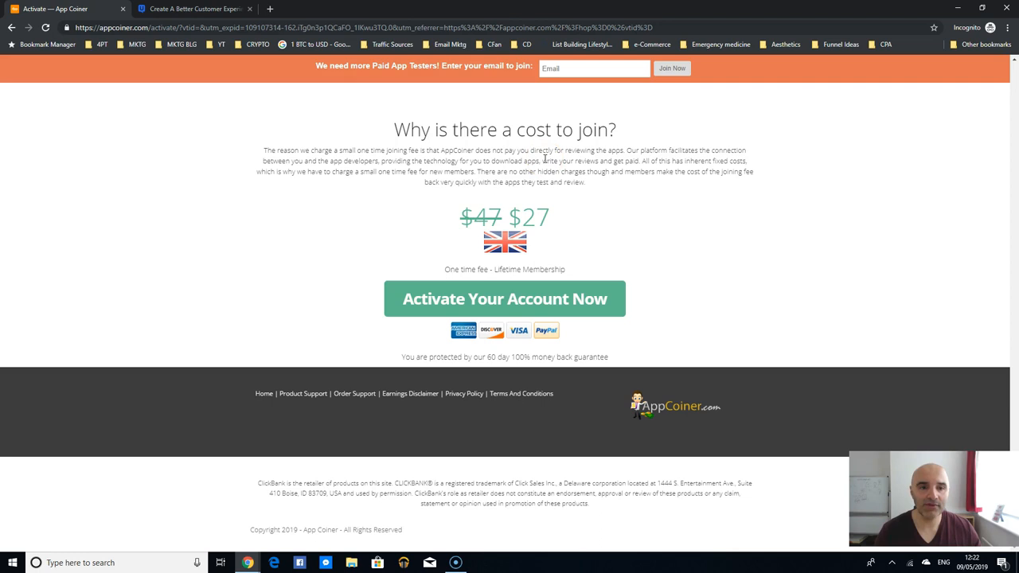
{"action": "mouse_move", "coordinate": [672, 165]}
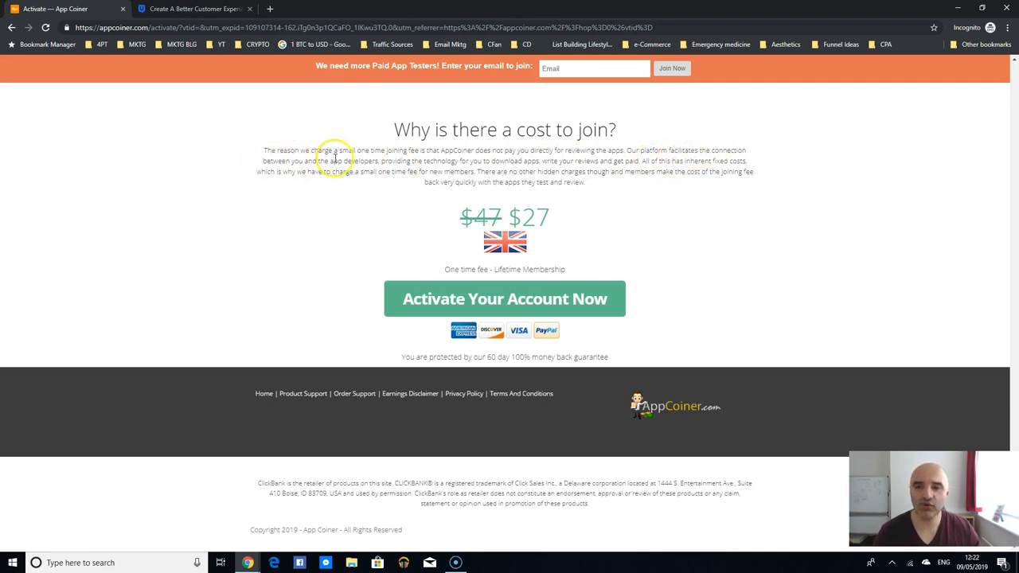
{"action": "mouse_move", "coordinate": [631, 178]}
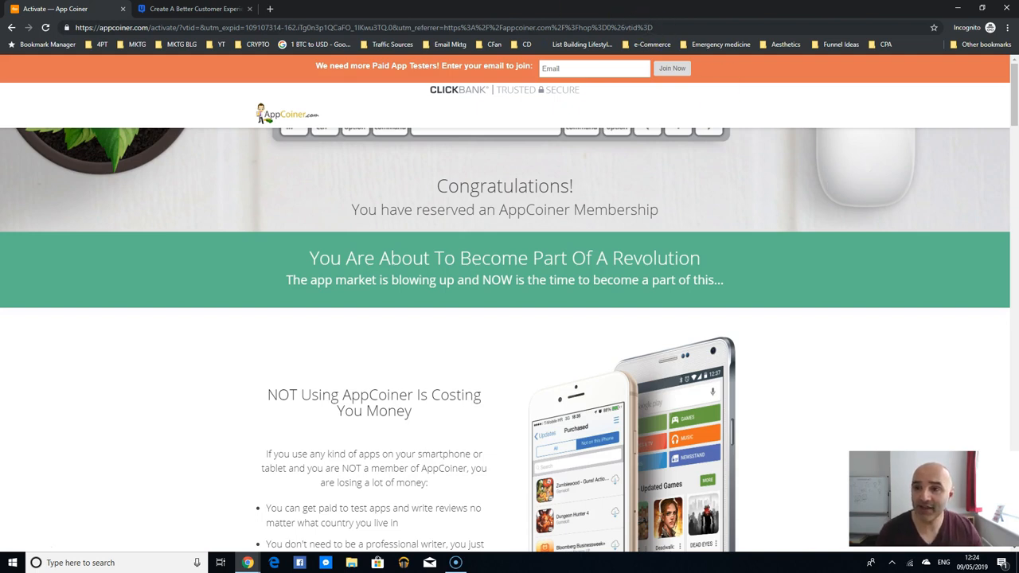
View the UserTesting homepage, scrolling past client logos to the customer-centric experiences section
{"action": "left_click", "coordinate": [191, 9]}
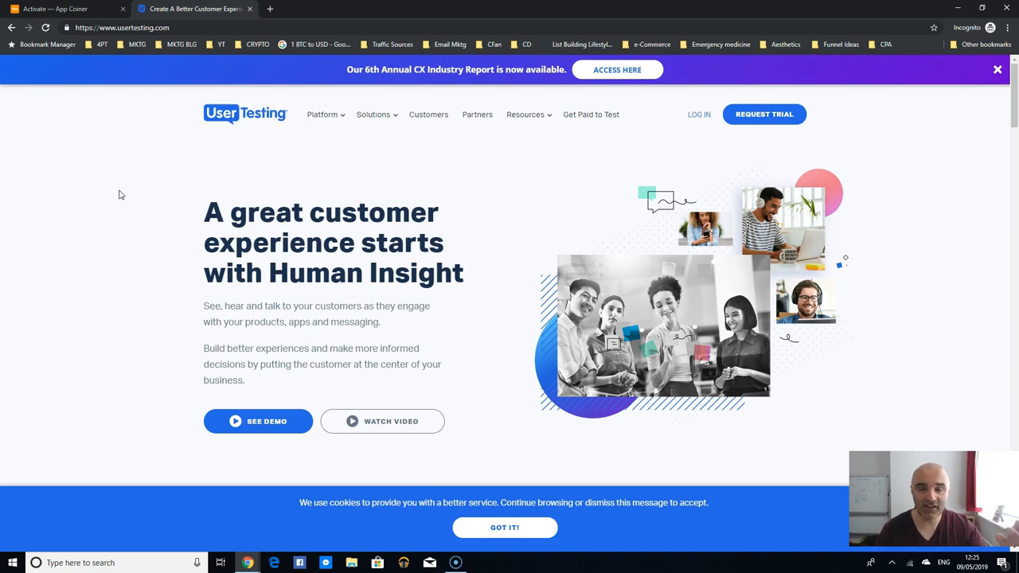
{"action": "scroll", "scroll_direction": "down", "scroll_amount": 3}
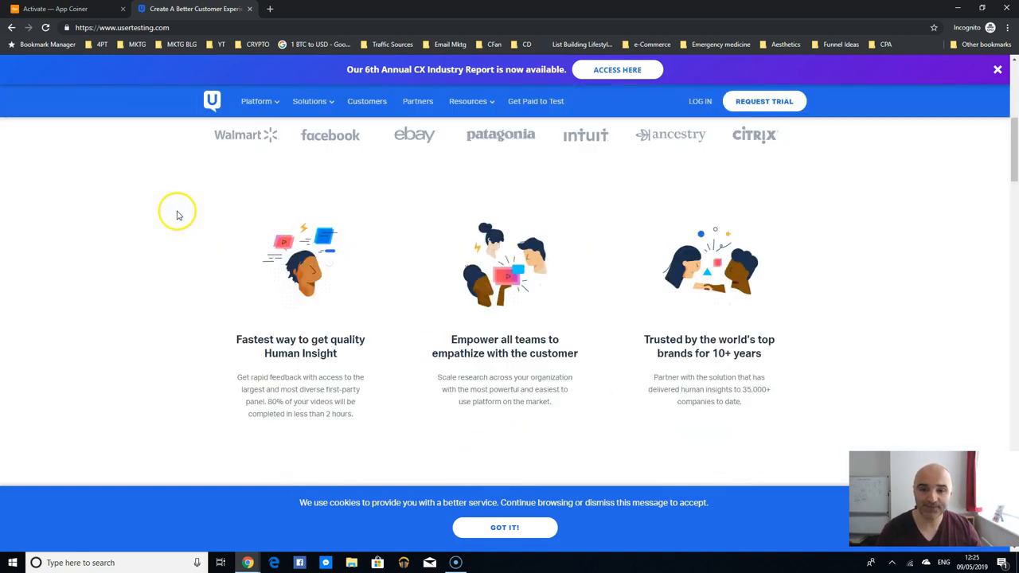
{"action": "scroll", "scroll_direction": "down", "scroll_amount": 3}
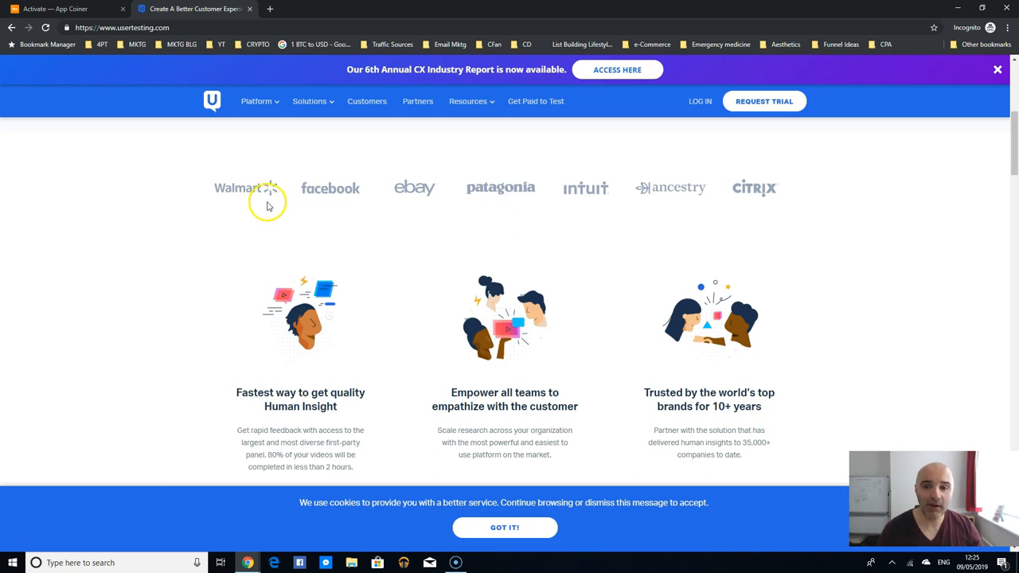
{"action": "mouse_move", "coordinate": [761, 194]}
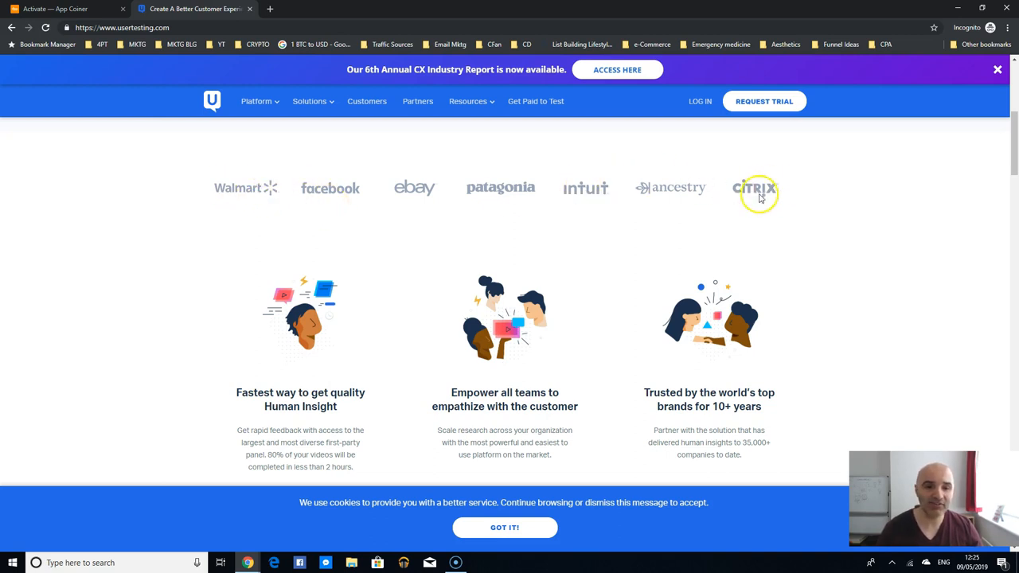
{"action": "mouse_move", "coordinate": [554, 211]}
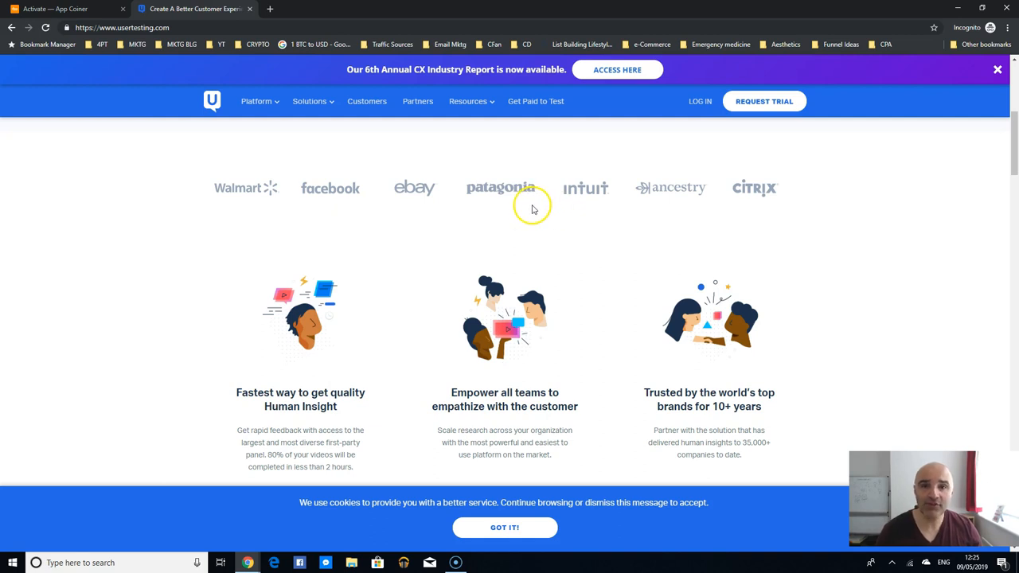
{"action": "scroll", "scroll_direction": "down", "scroll_amount": 3}
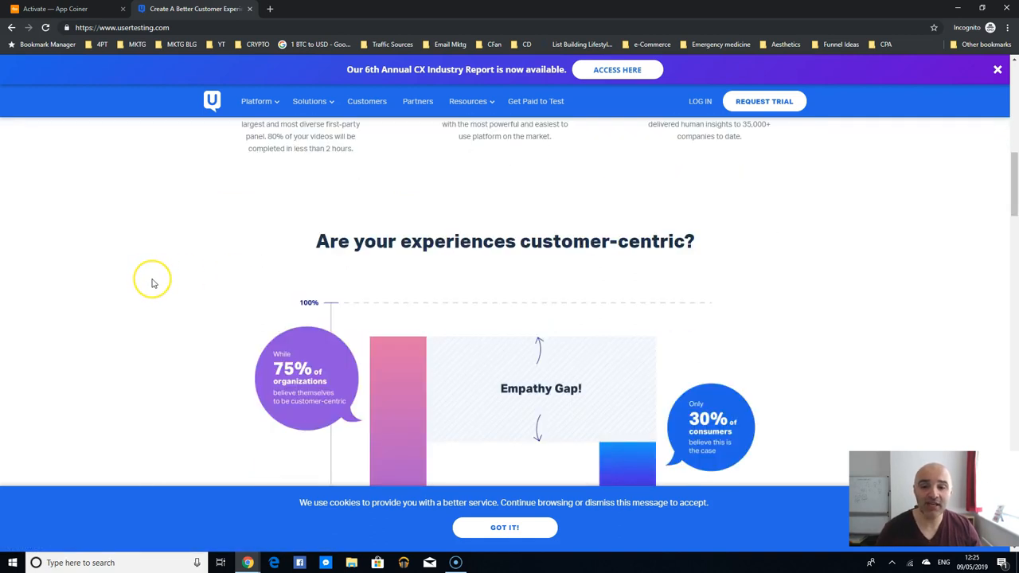
{"action": "mouse_move", "coordinate": [153, 283]}
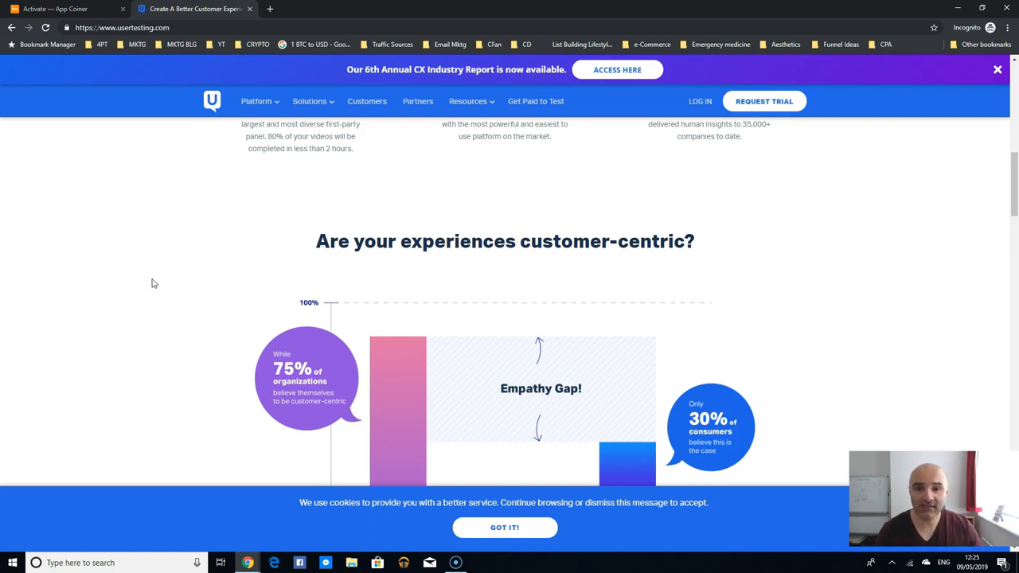
{"action": "mouse_move", "coordinate": [526, 102]}
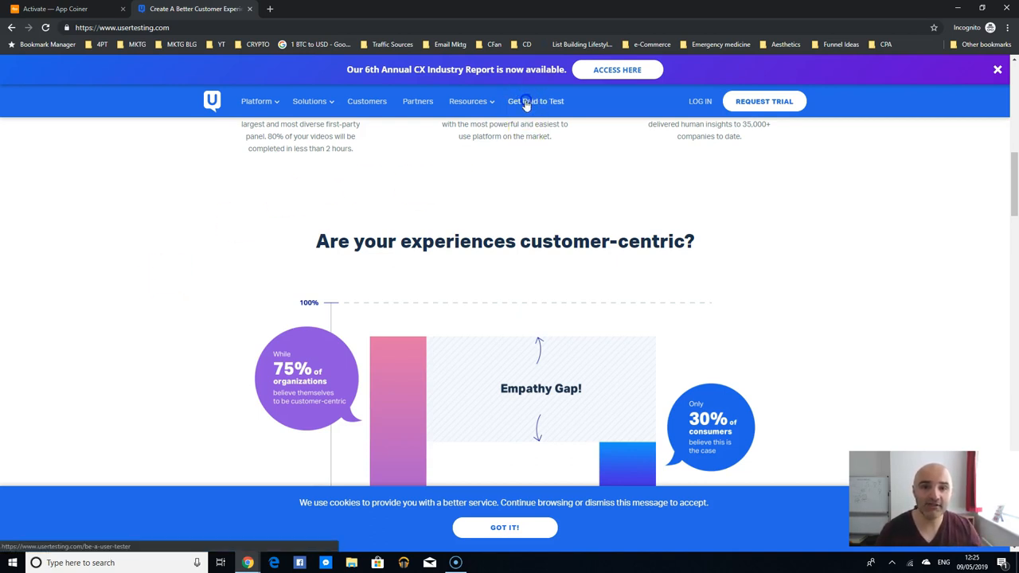
{"action": "left_click", "coordinate": [535, 102]}
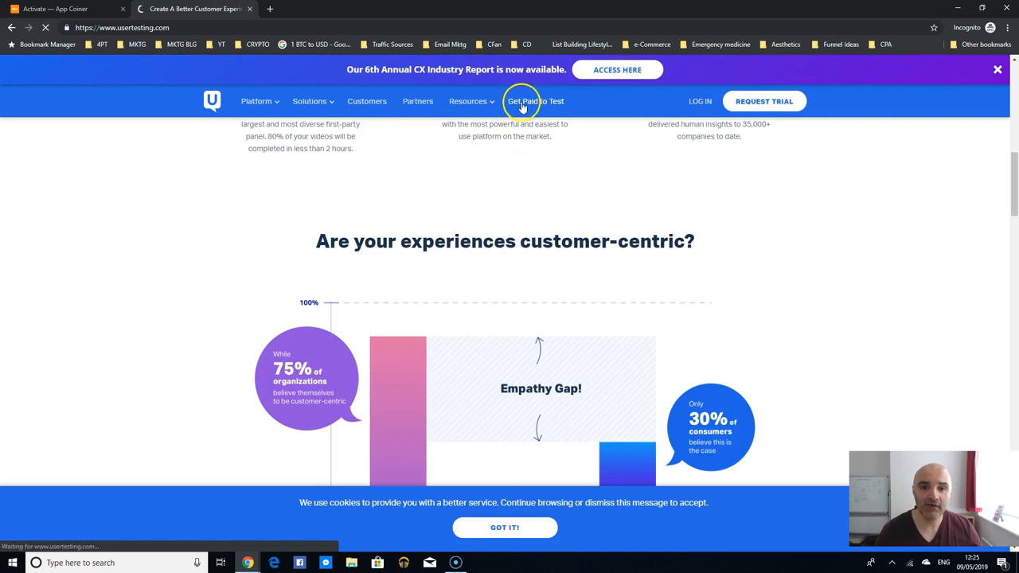
Load the Get Paid to Test page showing up to $60 per test and its how-it-works section
{"action": "left_click", "coordinate": [535, 101]}
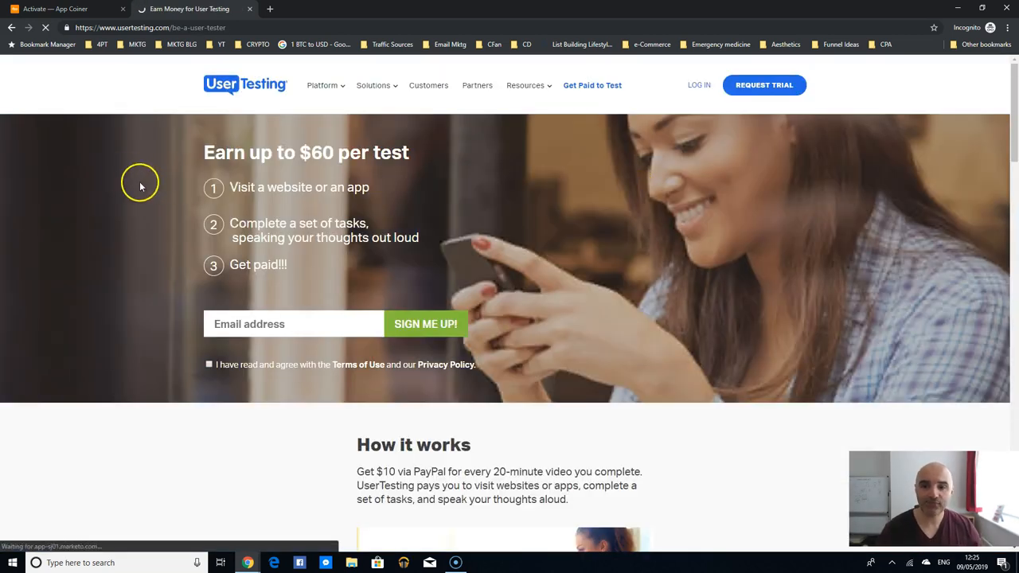
{"action": "scroll", "scroll_direction": "down", "scroll_amount": 3}
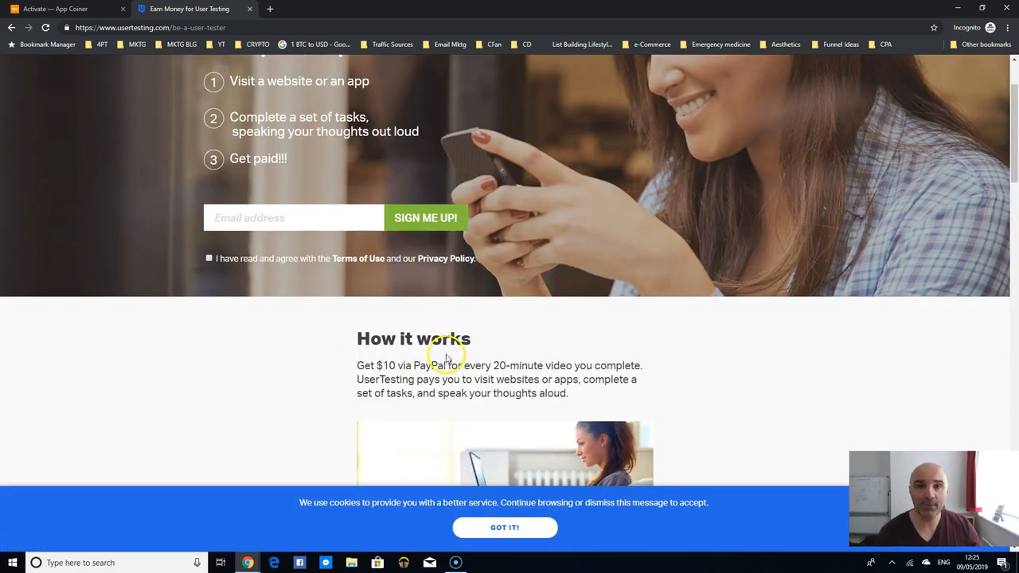
{"action": "scroll", "scroll_direction": "up", "scroll_amount": 3}
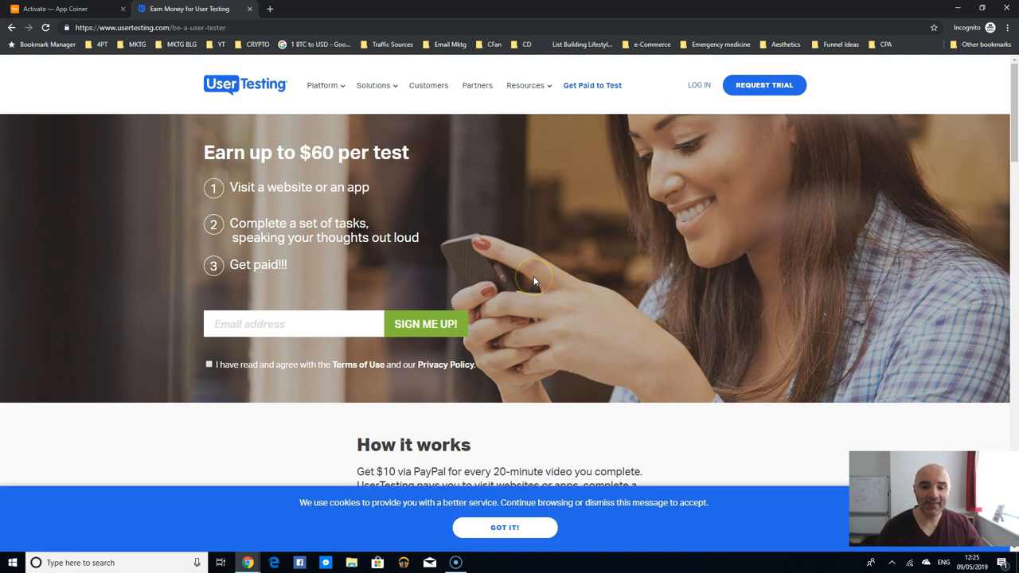